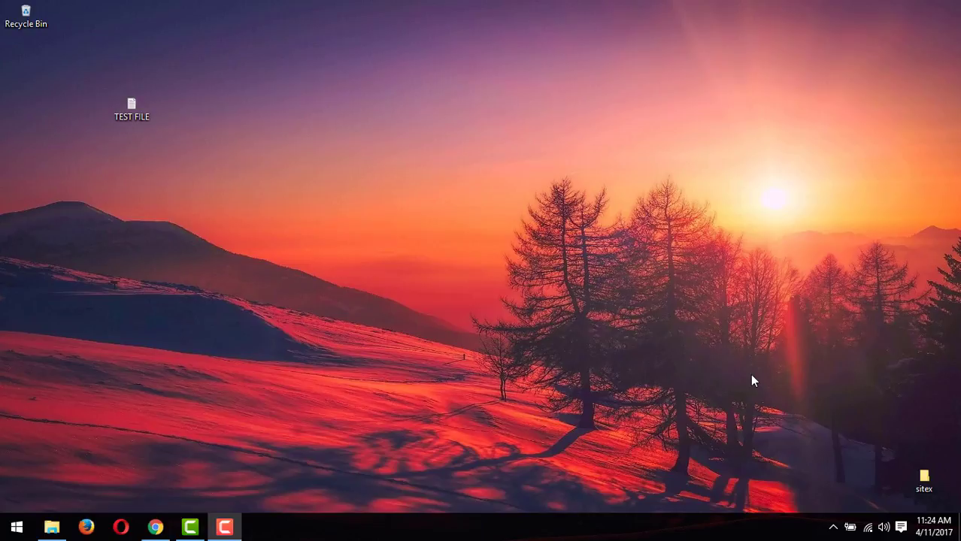
{"action": "mouse_move", "coordinate": [625, 487]}
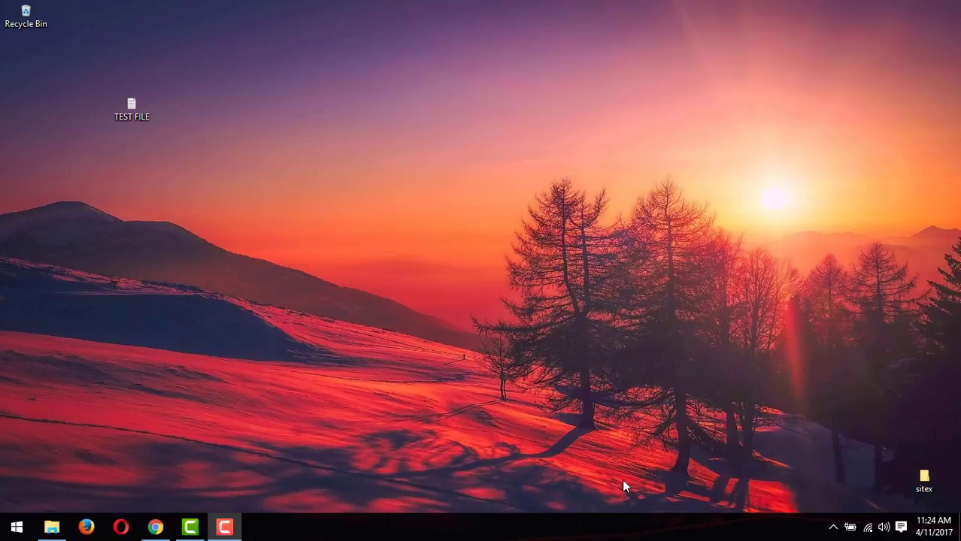
Browse to the PEN DRIVE (F:) contents in the file browser before bringing up the system tools menu.
{"action": "left_click", "coordinate": [51, 526]}
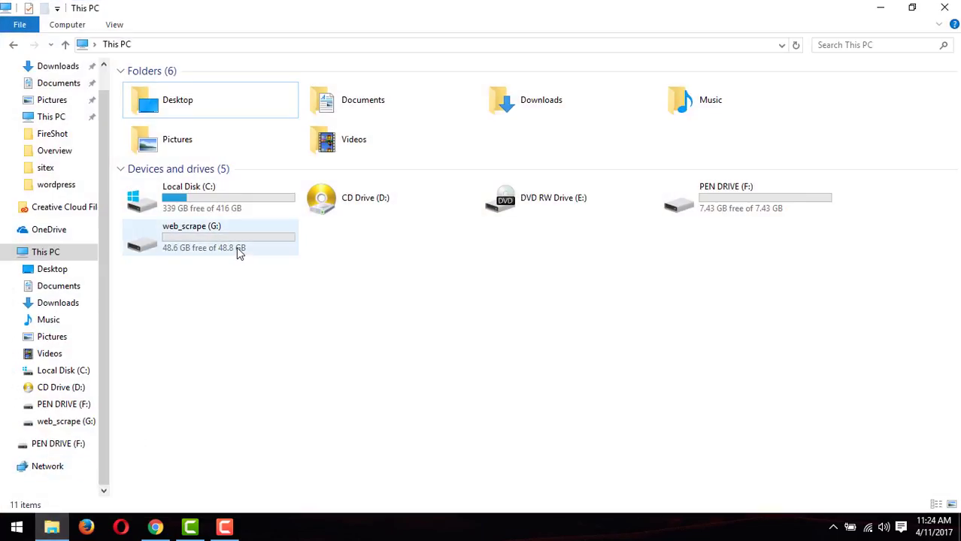
{"action": "left_click", "coordinate": [210, 238]}
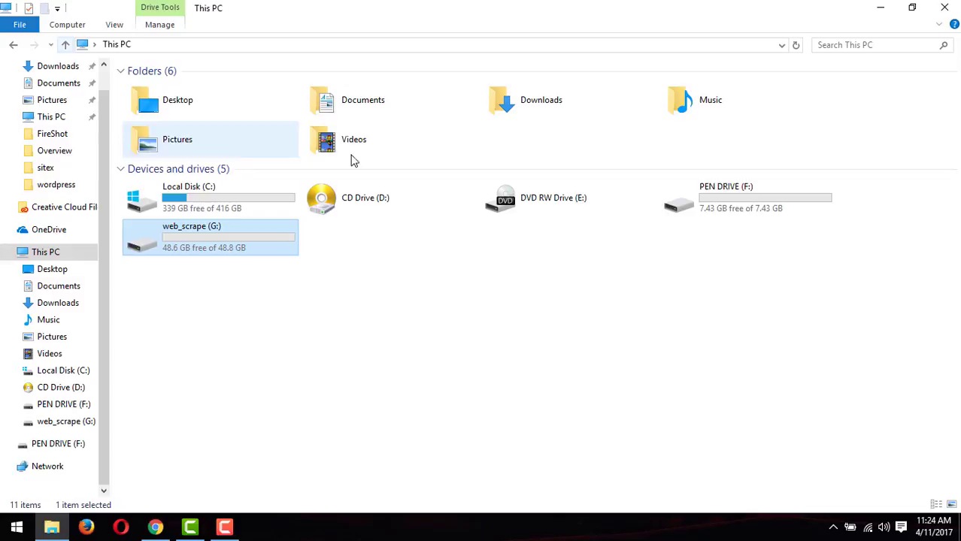
{"action": "double_click", "coordinate": [724, 199]}
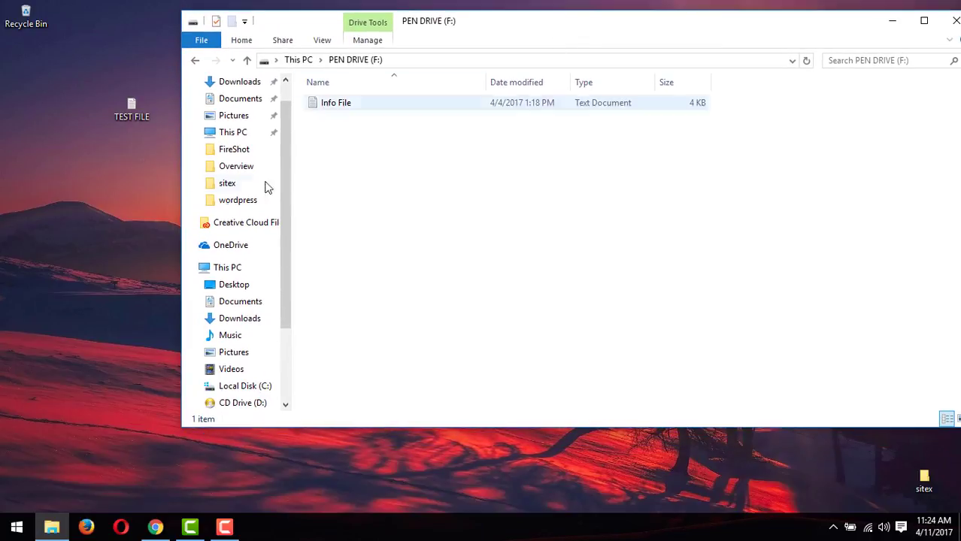
{"action": "left_click", "coordinate": [133, 112]}
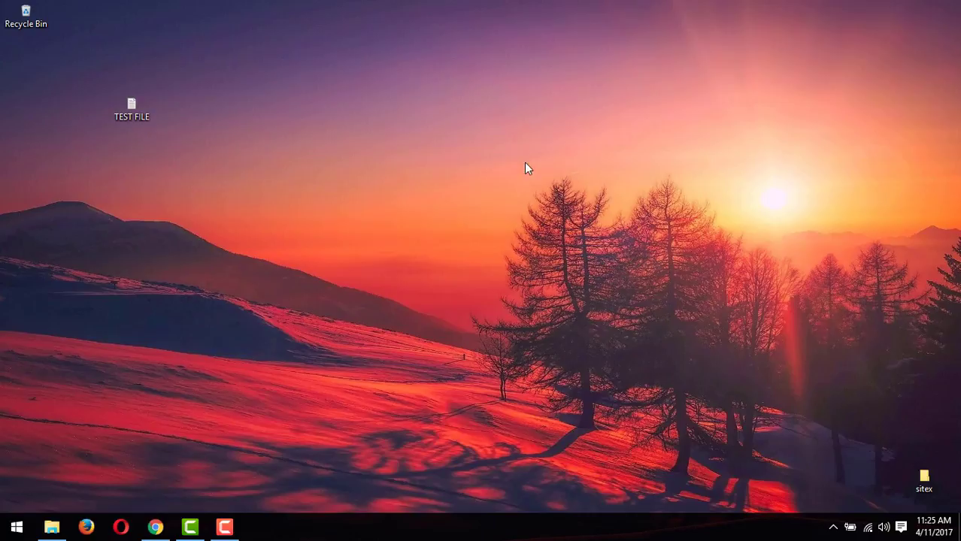
{"action": "mouse_move", "coordinate": [287, 362]}
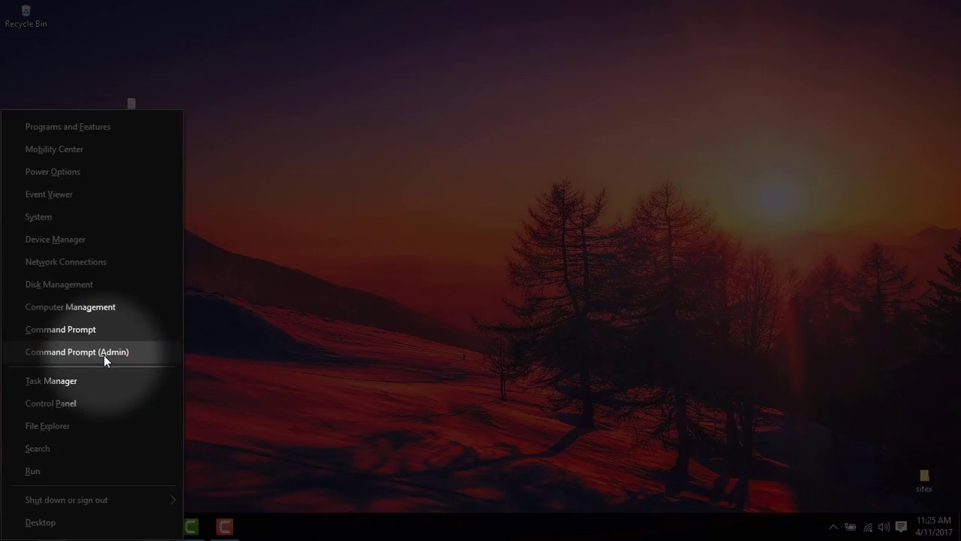
Start an administrator Command Prompt and launch DISKPART to list Disk 0 and the 7633 MB Disk 1.
{"action": "left_click", "coordinate": [76, 352]}
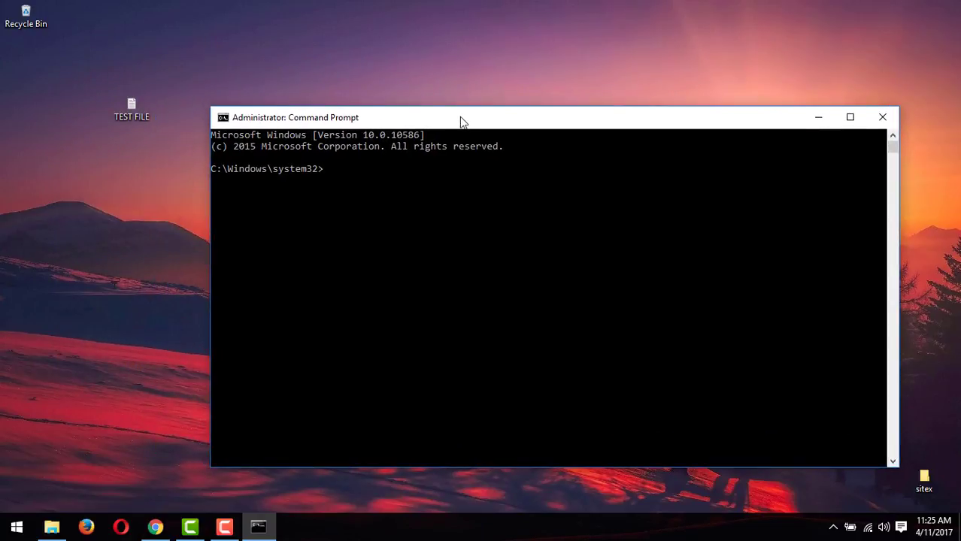
{"action": "type", "text": "DISKPART"}
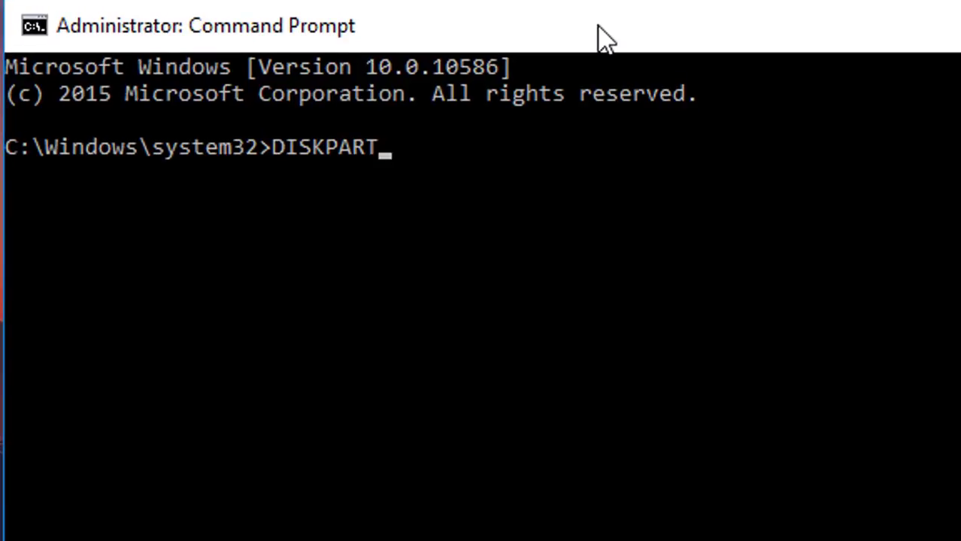
{"action": "key", "text": "enter"}
{"action": "type", "text": "LIST DISK"}
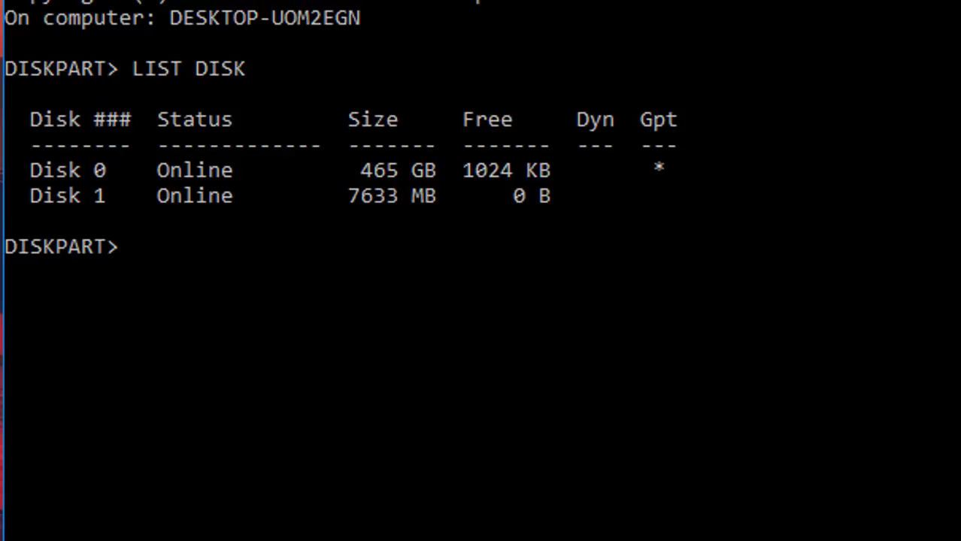
Select Disk 1 and show its attributes with ATTRIBUTES DISK, revealing Read-only: Yes.
{"action": "type", "text": "SE"}
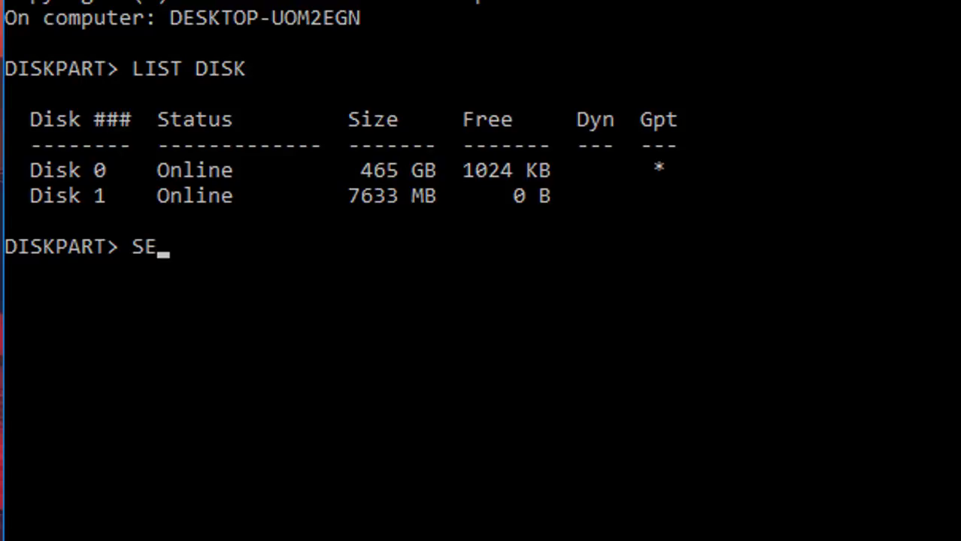
{"action": "type", "text": "LECT"}
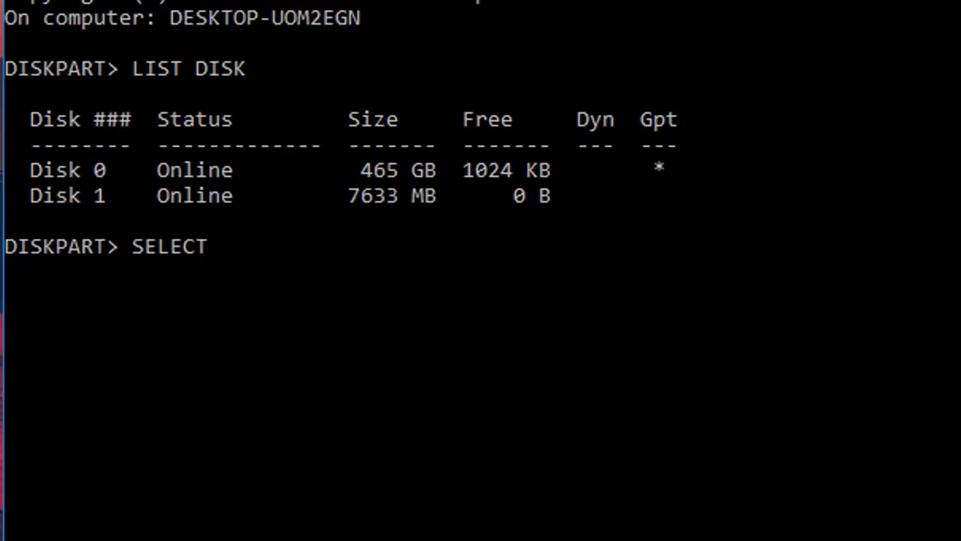
{"action": "type", "text": "DISK 1"}
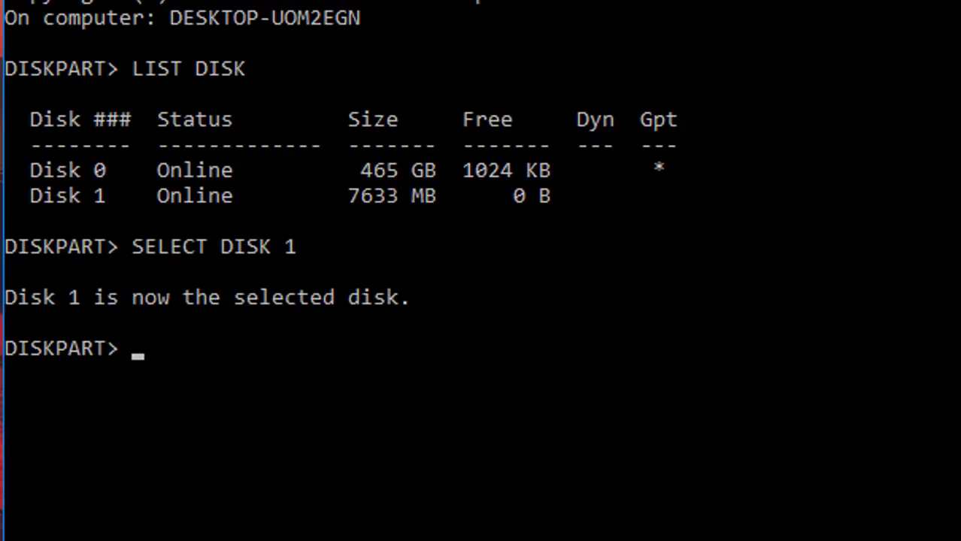
{"action": "type", "text": "ATTR"}
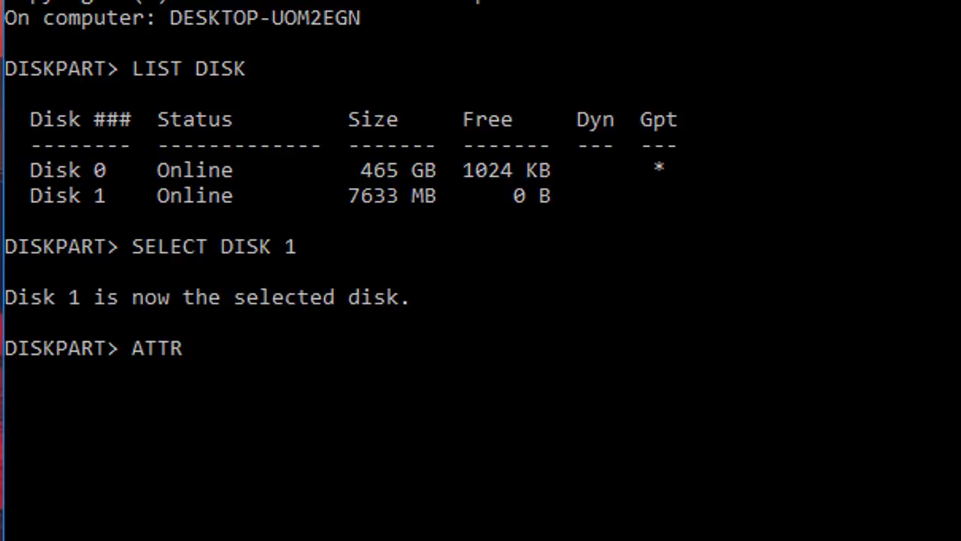
{"action": "type", "text": "IBUTES"}
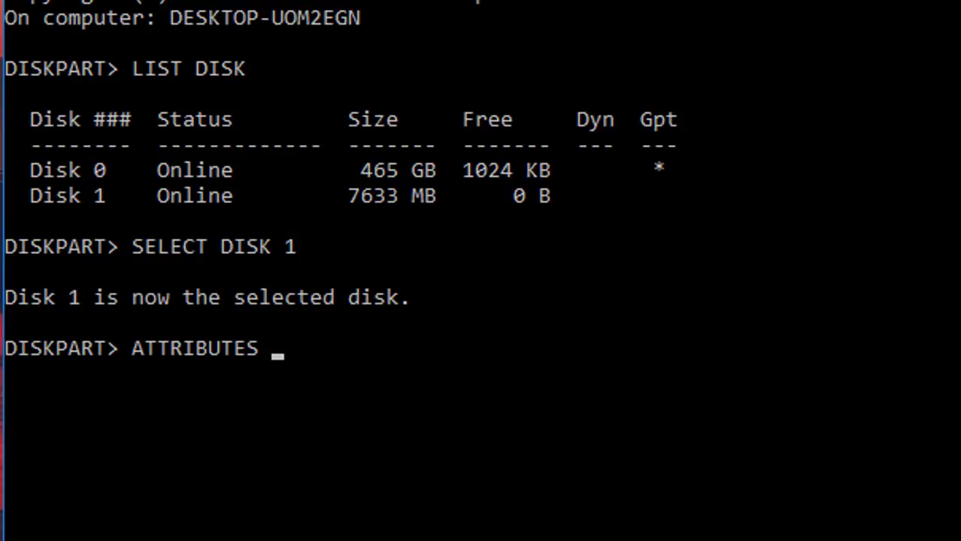
{"action": "type", "text": "DISK 1"}
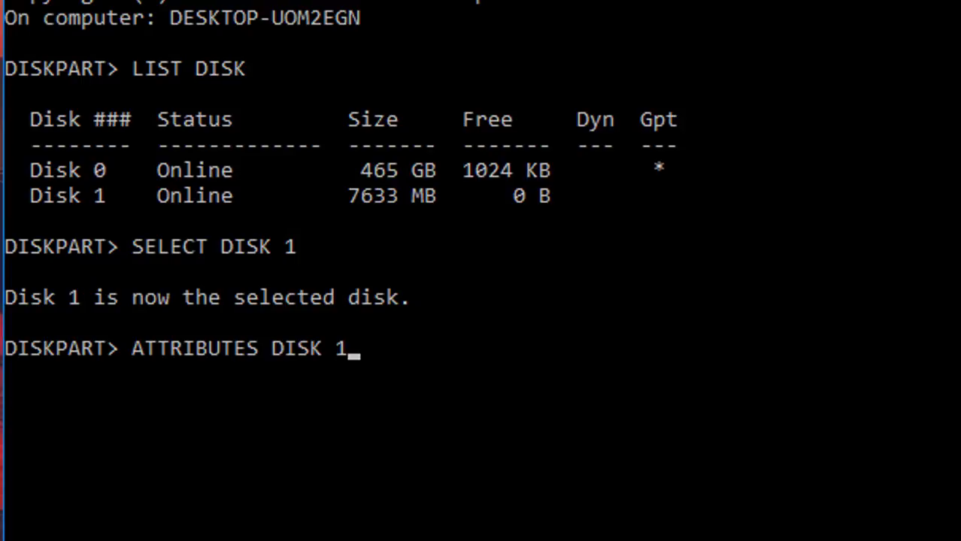
{"action": "key", "text": "enter"}
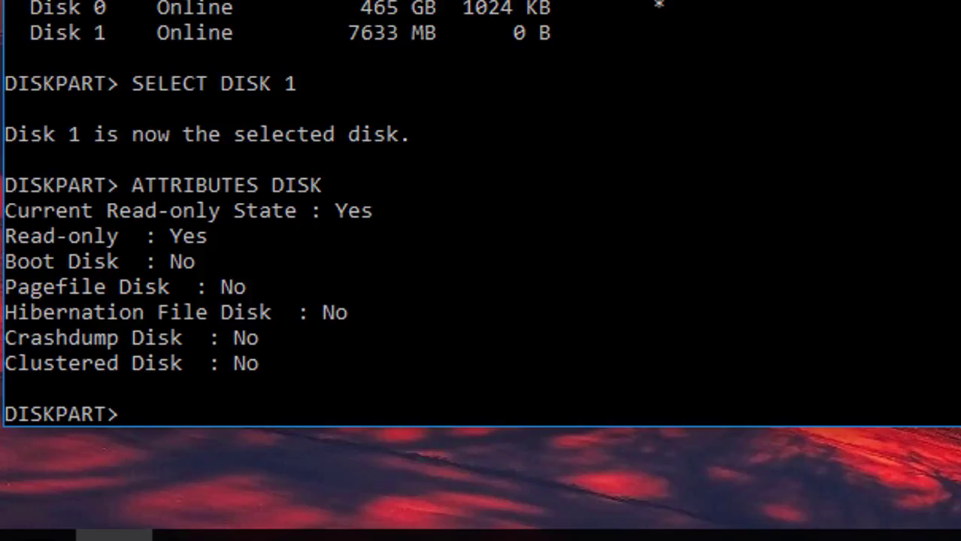
Enter ATTRIBUTES DISK CLEAR READONLY to remove Disk 1's write protection.
{"action": "type", "text": "ATTRIBUT"}
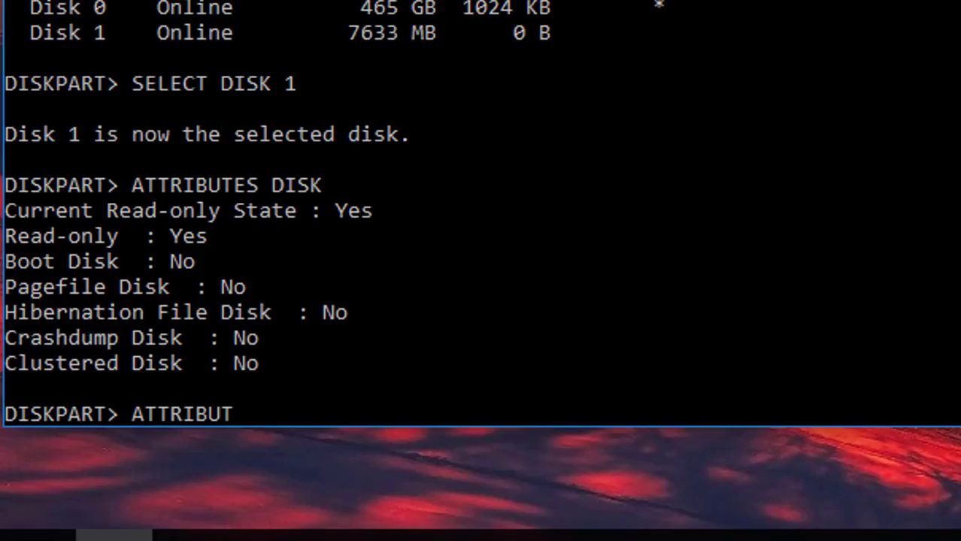
{"action": "type", "text": "ES DIS"}
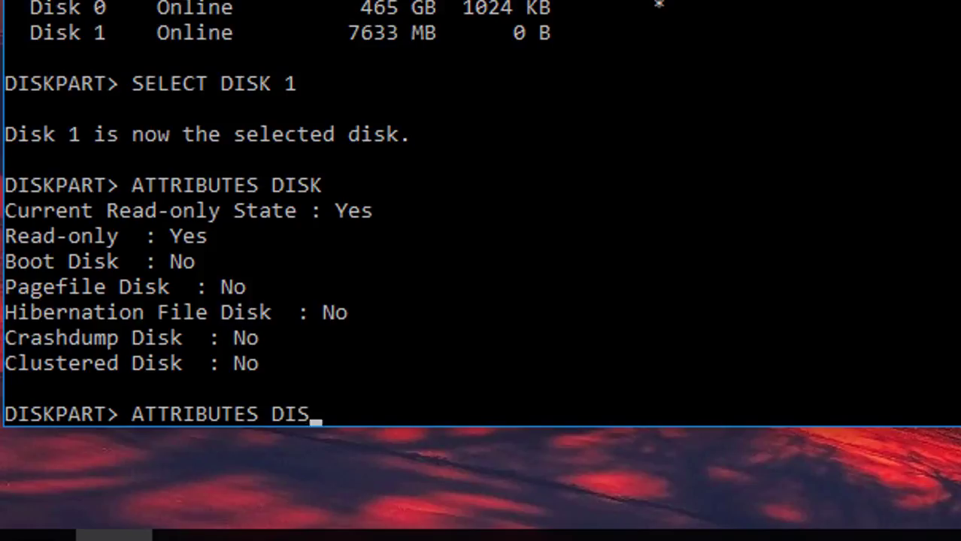
{"action": "type", "text": "K"}
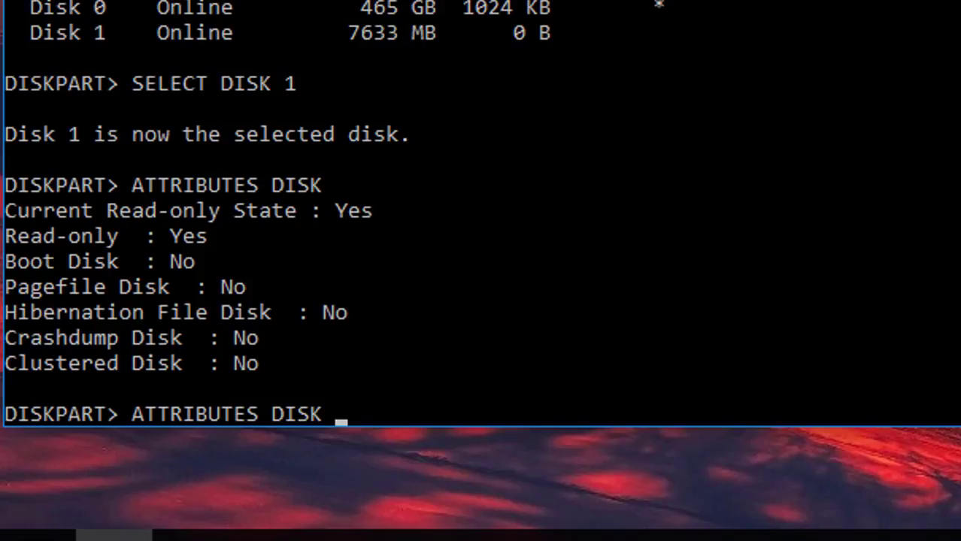
{"action": "type", "text": "CL"}
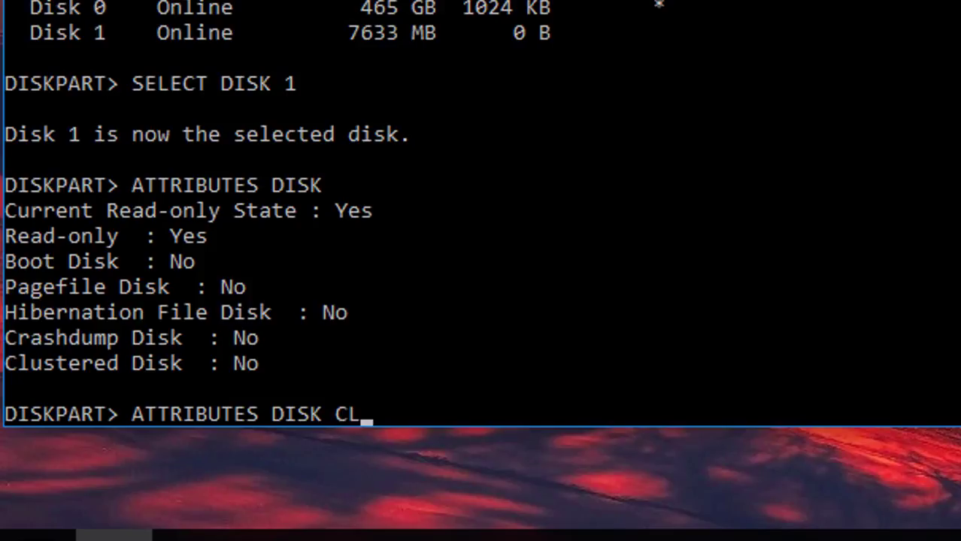
{"action": "type", "text": "EAR READON"}
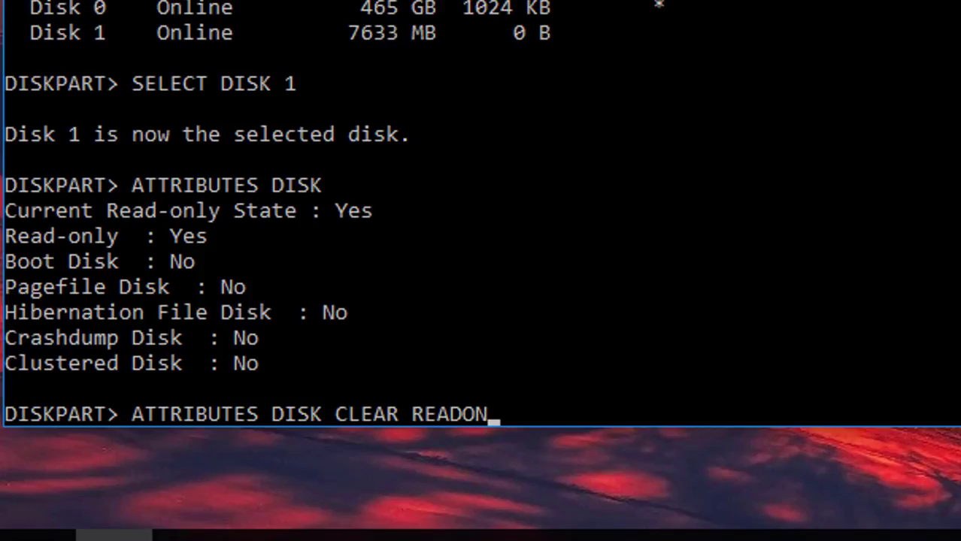
{"action": "type", "text": "LY"}
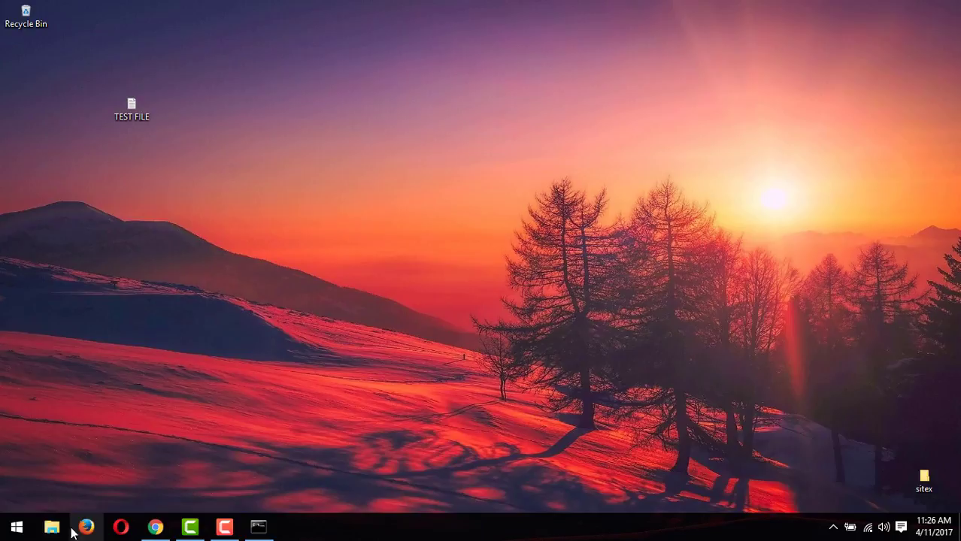
Reopen the file browser to place TEST FILE in PEN DRIVE (F:) next to Info File.
{"action": "left_click", "coordinate": [51, 526]}
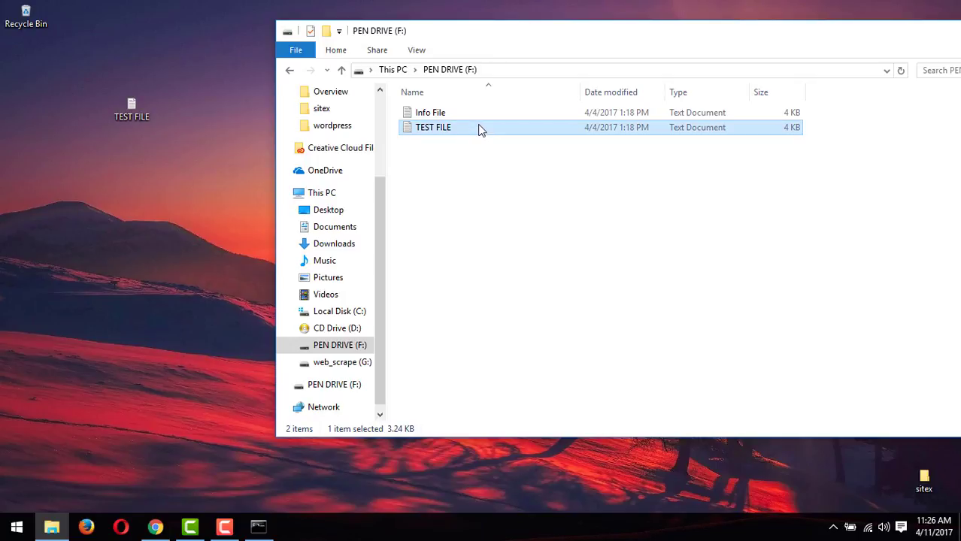
{"action": "mouse_move", "coordinate": [481, 50]}
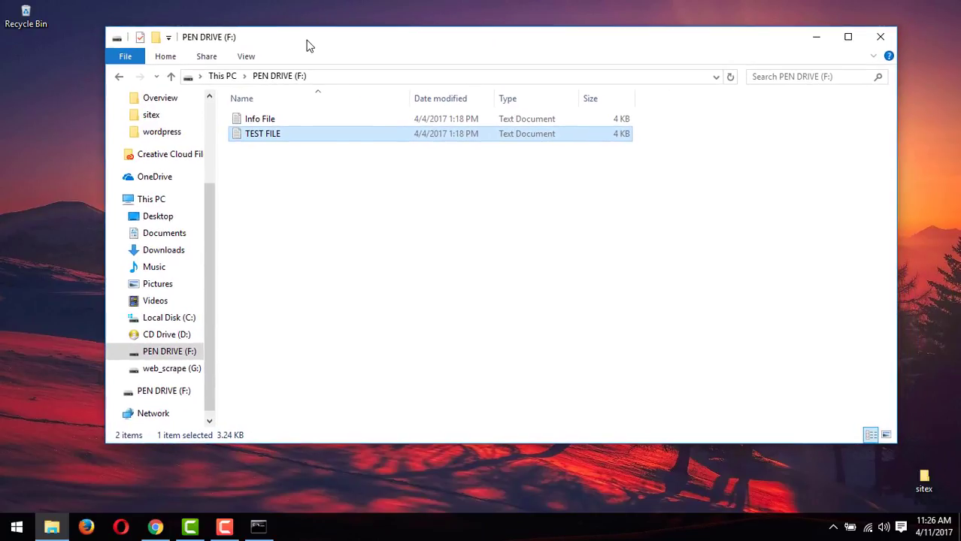
{"action": "mouse_move", "coordinate": [349, 54]}
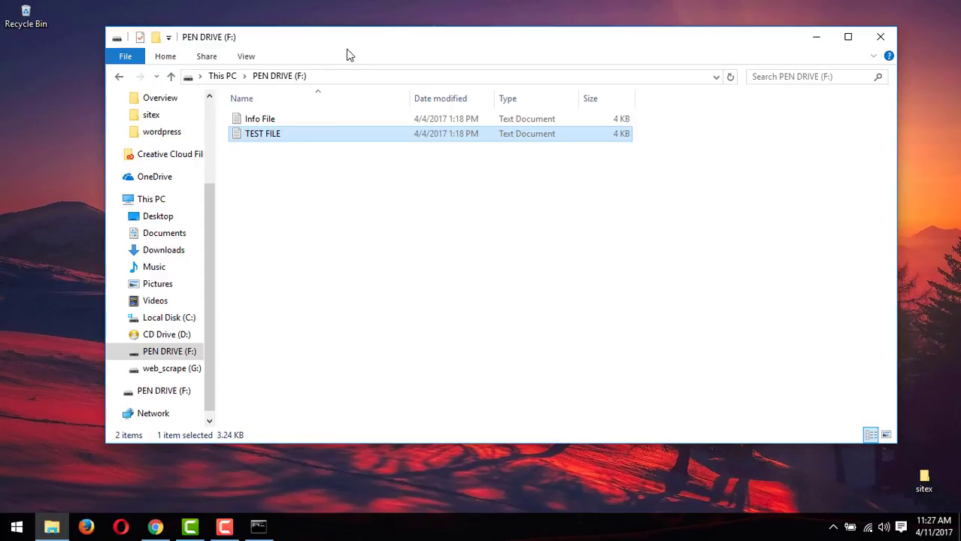